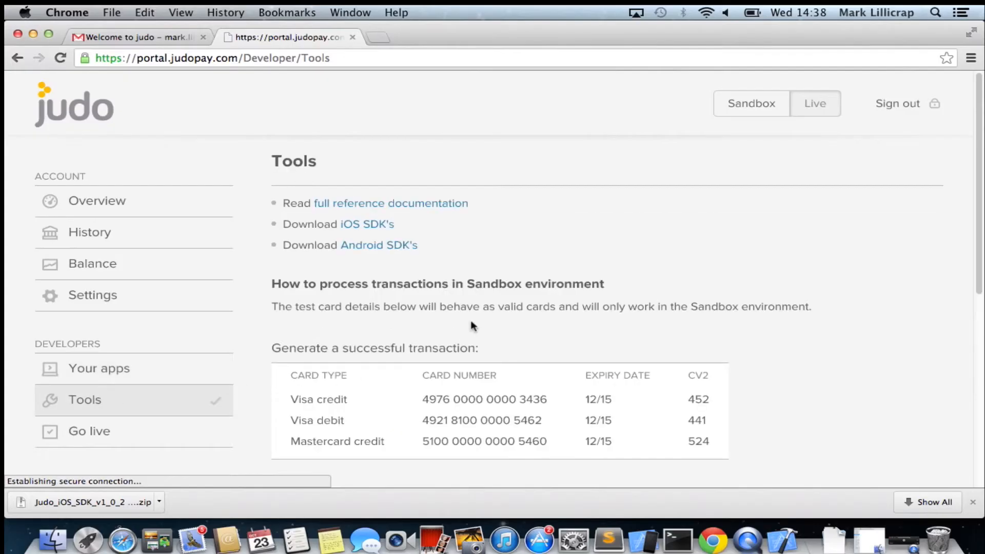
mouse_move(958, 255)
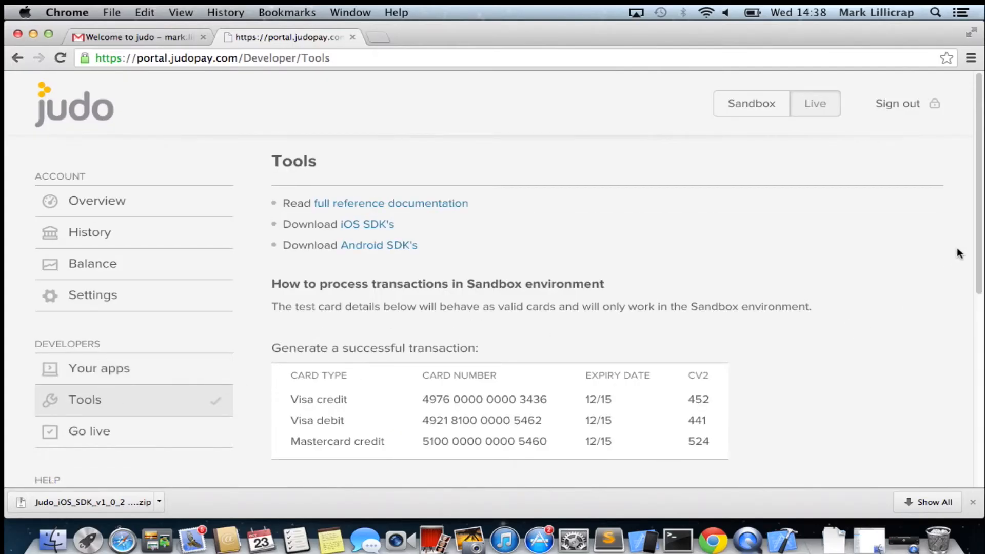
scroll("down", 3)
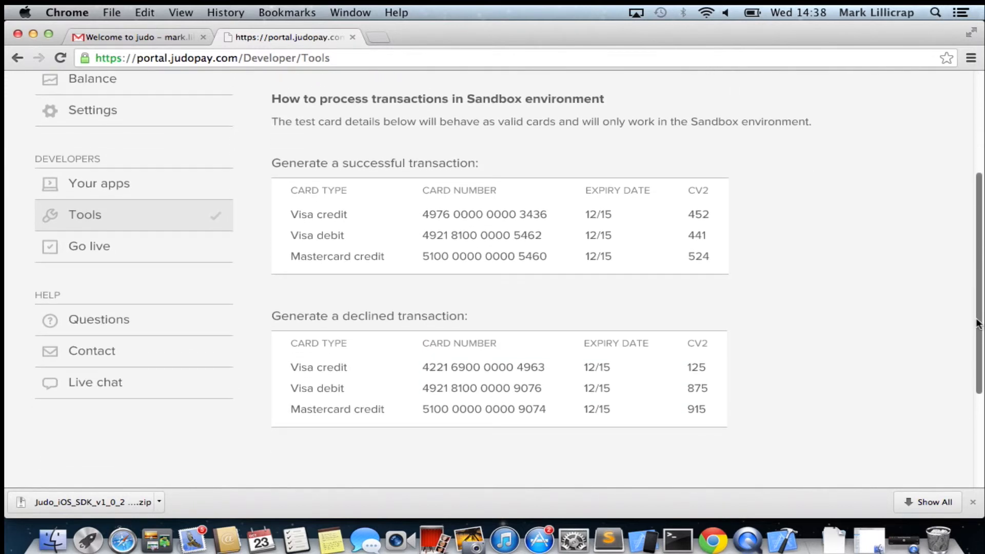
mouse_move(705, 342)
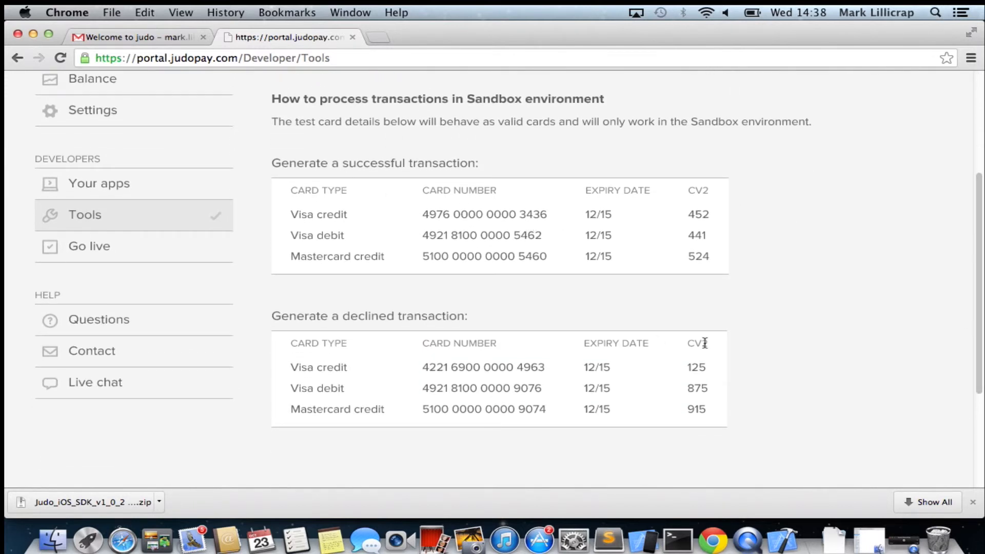
mouse_move(712, 540)
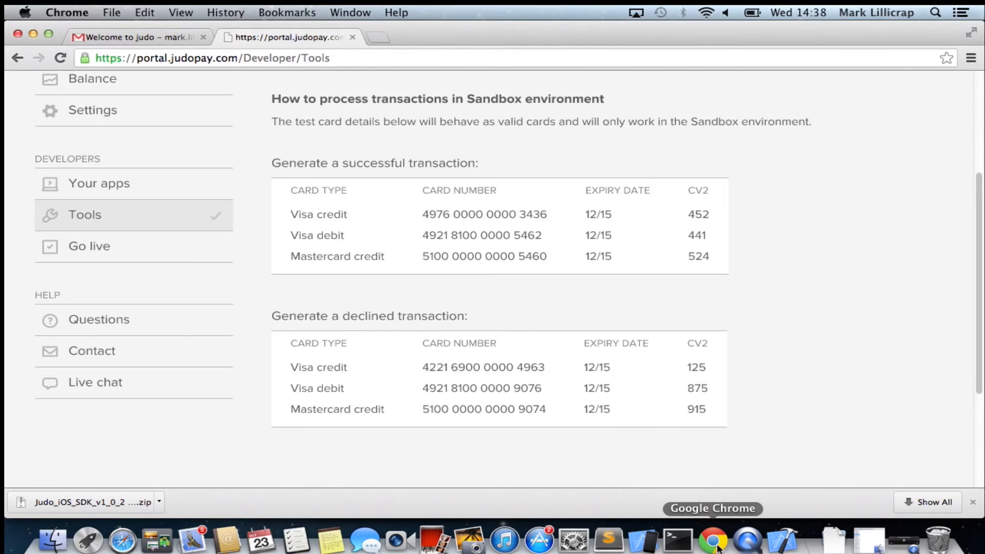
mouse_move(759, 546)
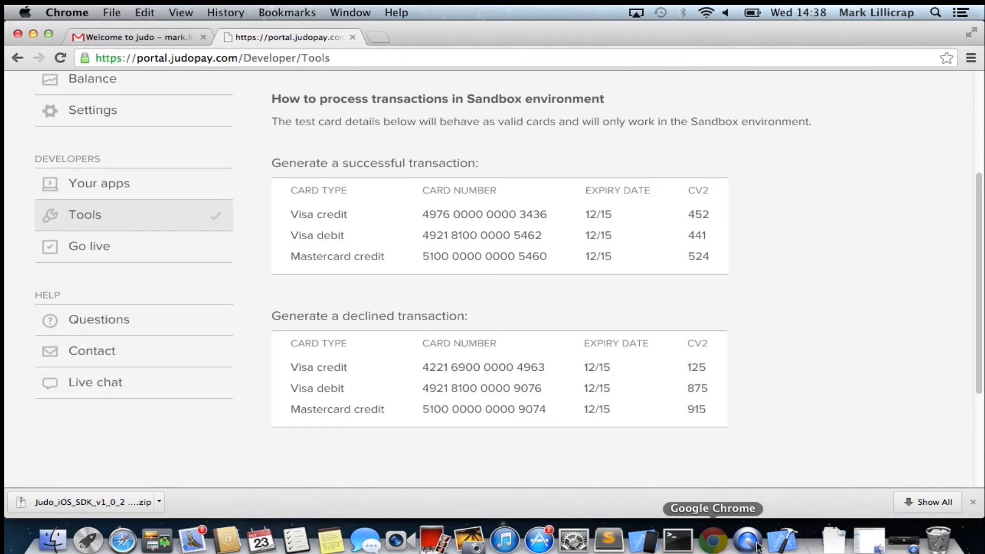
mouse_move(642, 538)
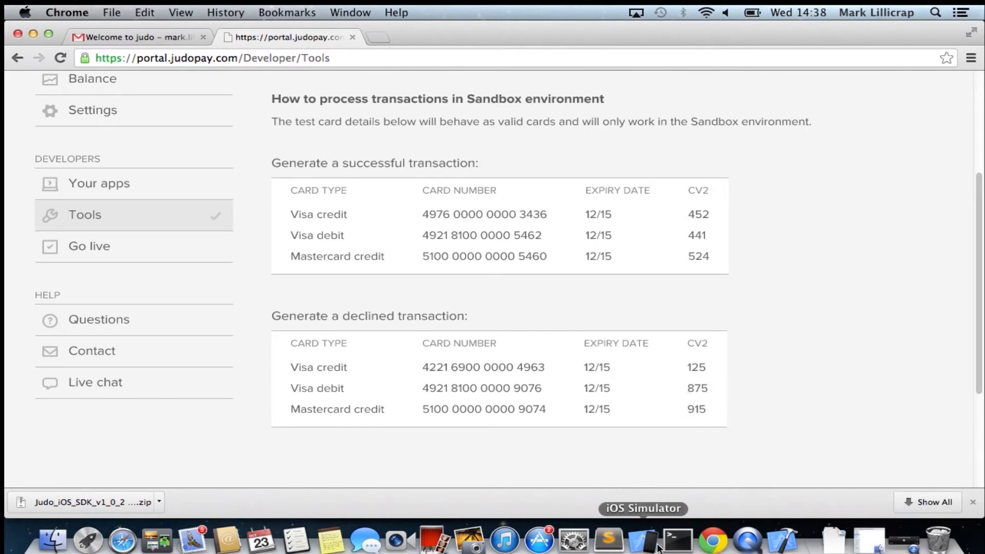